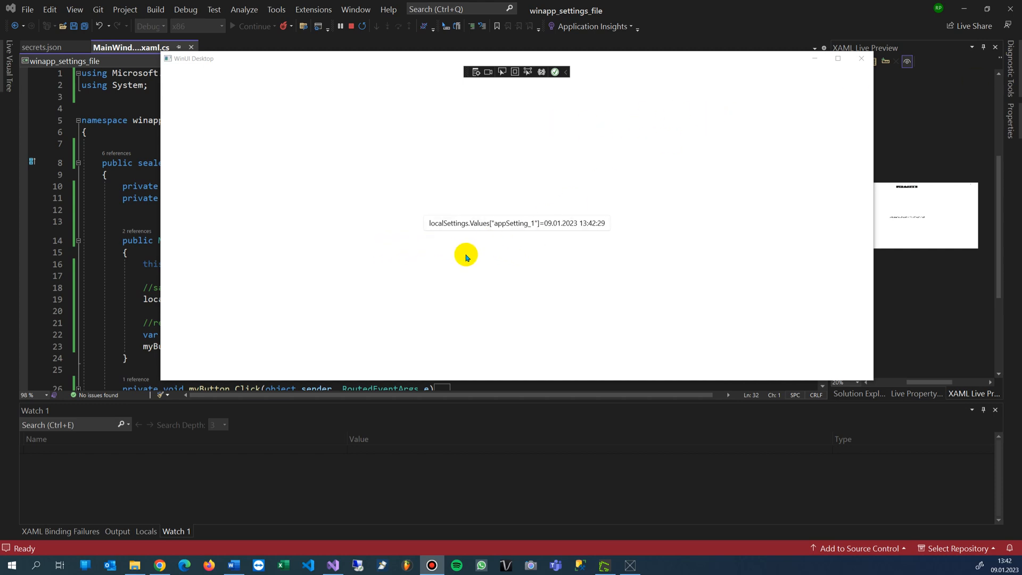
{"action": "mouse_move", "coordinate": [465, 255]}
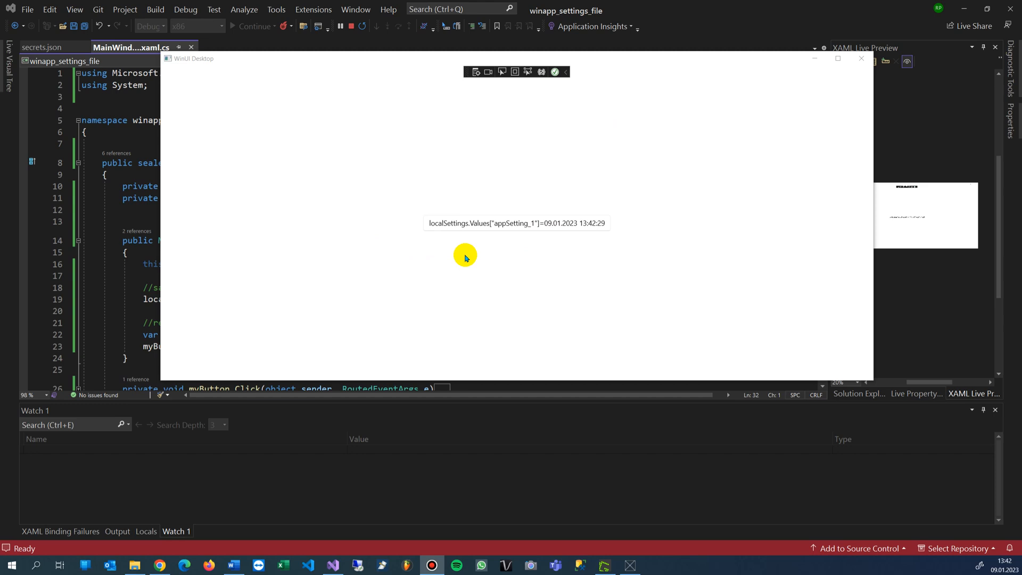
{"action": "mouse_move", "coordinate": [450, 225]}
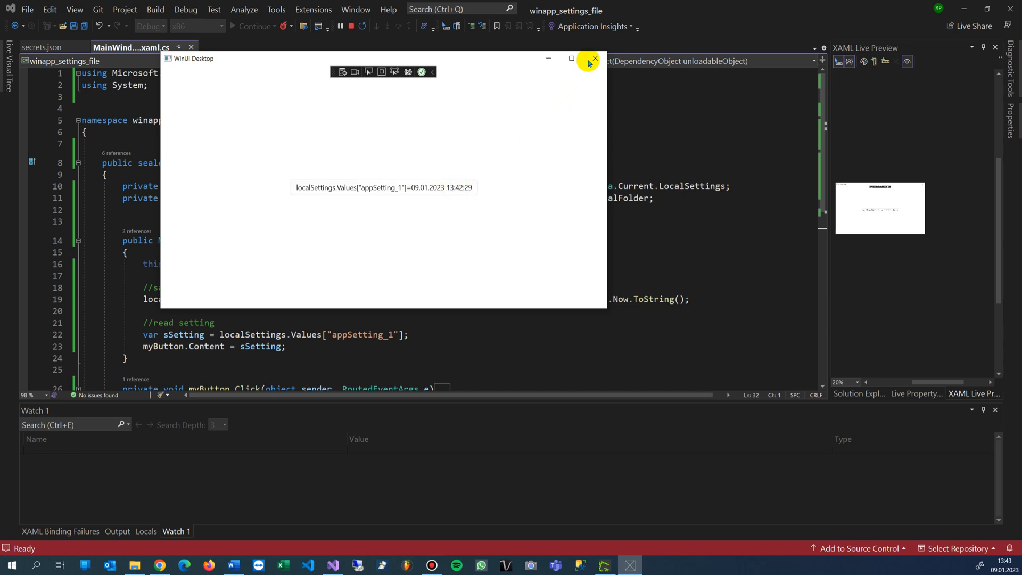
Step: Close the running WinUI app window and bring up Visual Studio's start window
{"action": "left_click", "coordinate": [594, 58]}
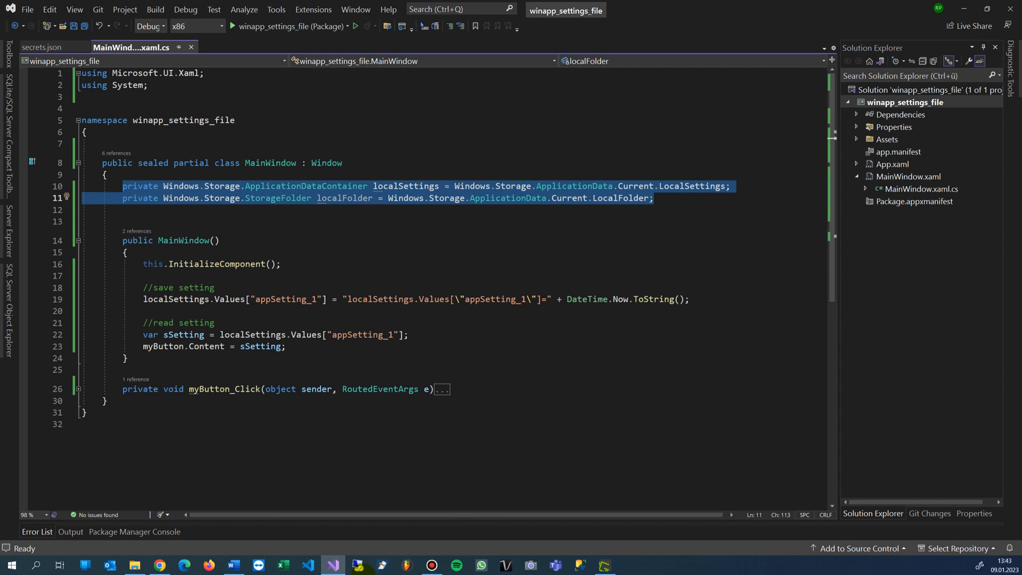
{"action": "right_click", "coordinate": [332, 564]}
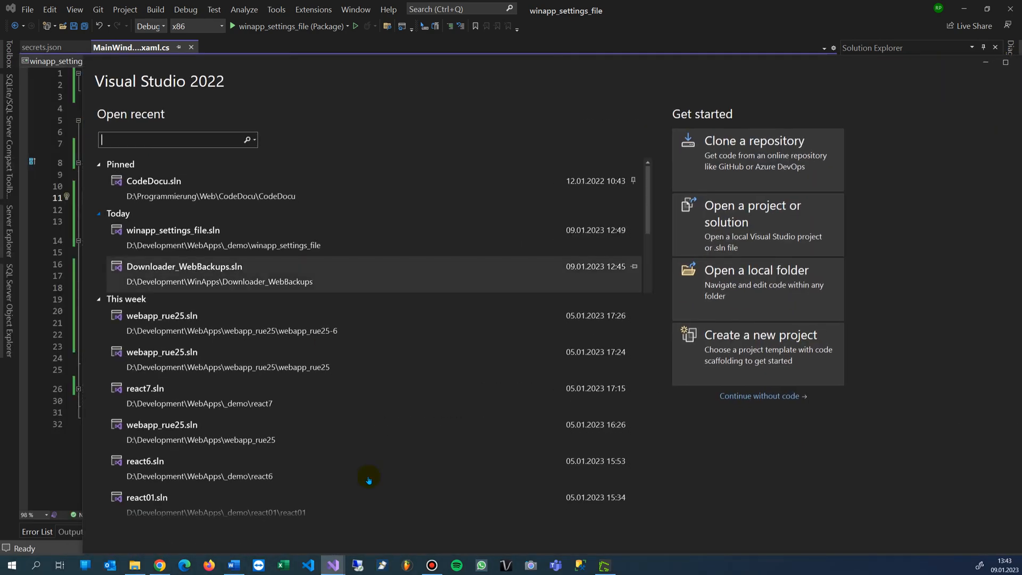
Step: Choose 'Create a new project' on the start window to list project templates
{"action": "left_click", "coordinate": [761, 334]}
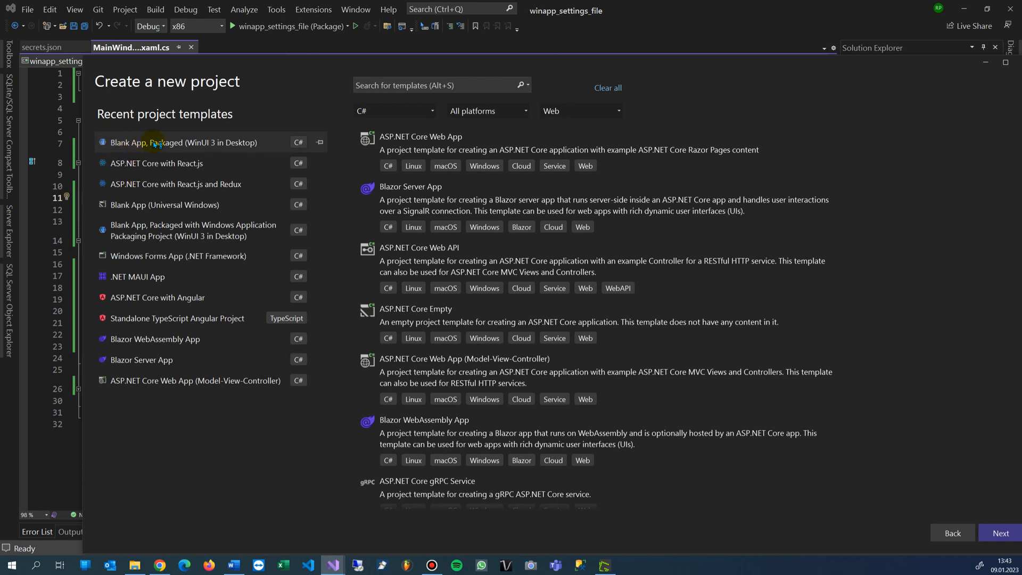
{"action": "mouse_move", "coordinate": [211, 149]}
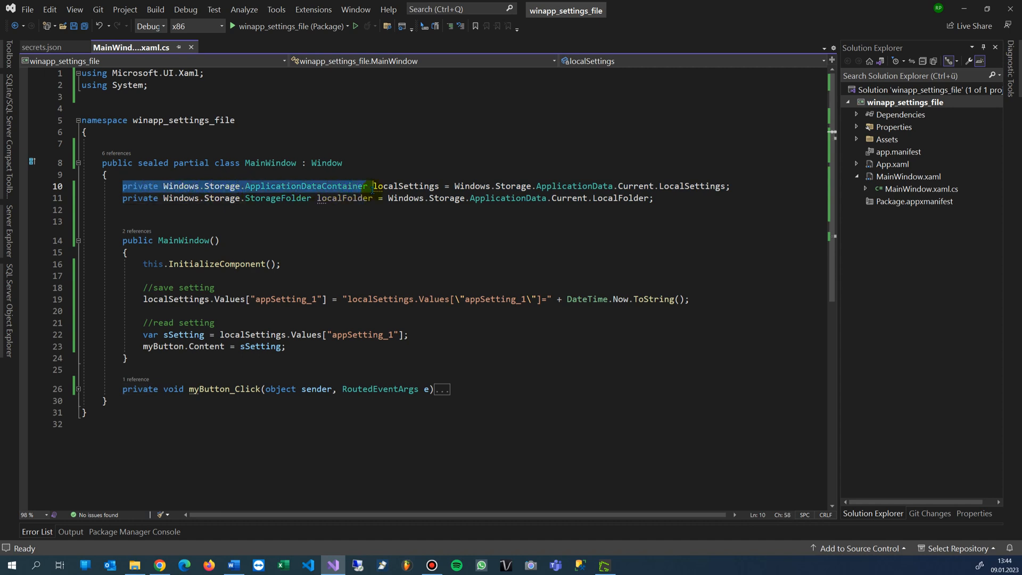
{"action": "mouse_move", "coordinate": [391, 186]}
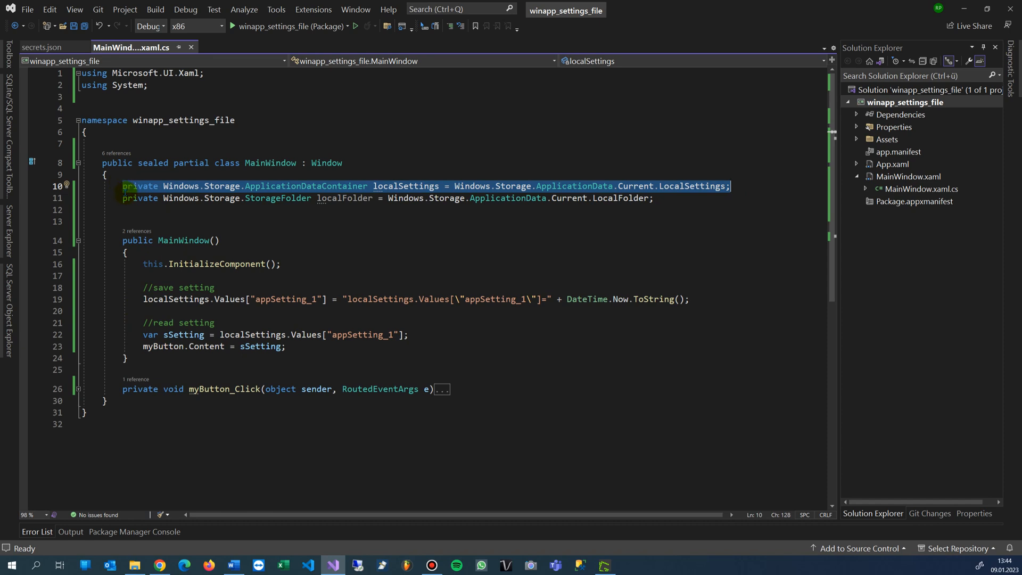
{"action": "mouse_move", "coordinate": [386, 185]}
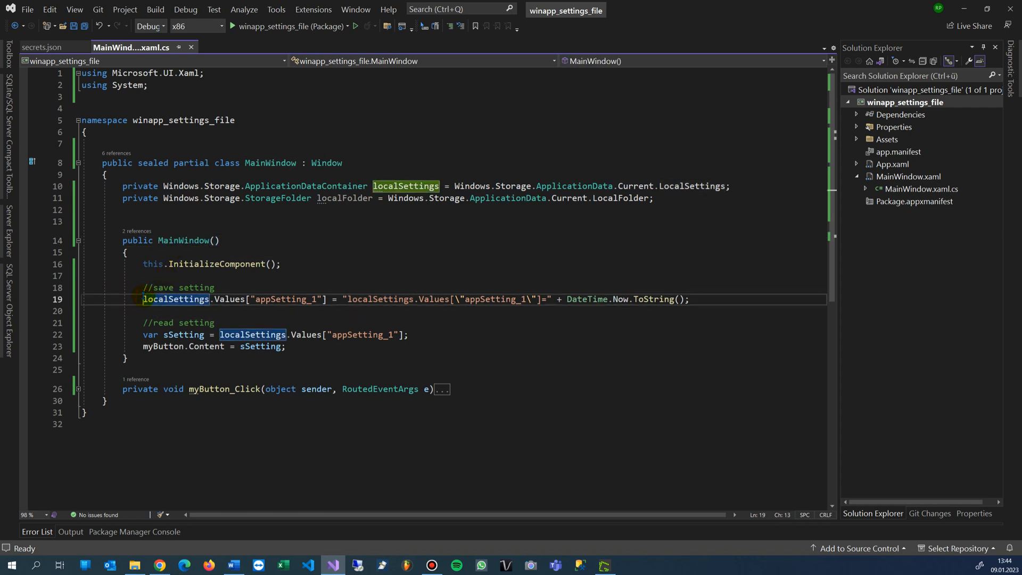
{"action": "double_click", "coordinate": [177, 298]}
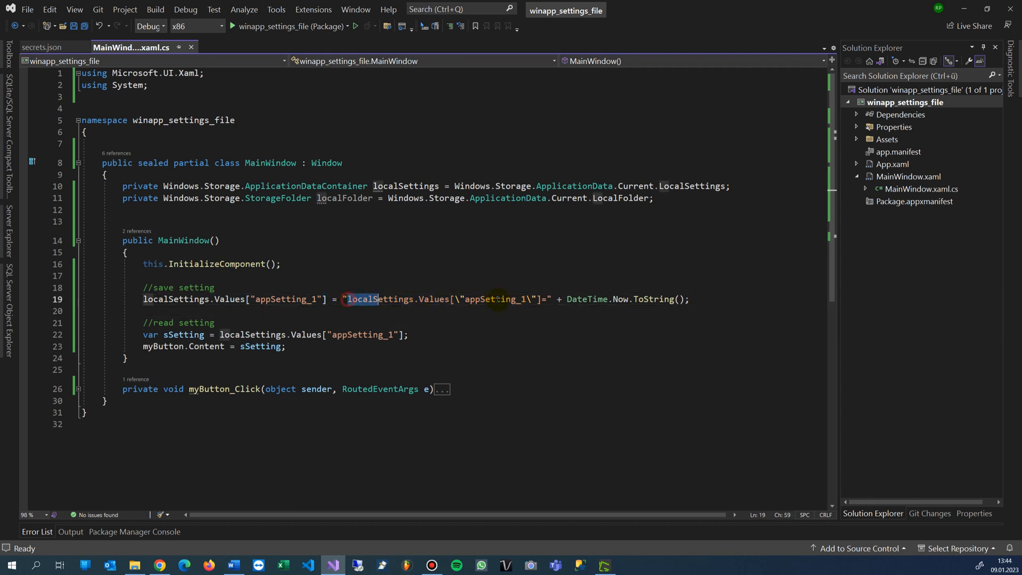
Step: Replace line 19's saved value with "abc" under appSetting_2, then view secrets.json
{"action": "left_click_drag", "start_coordinate": [347, 298], "coordinate": [689, 299]}
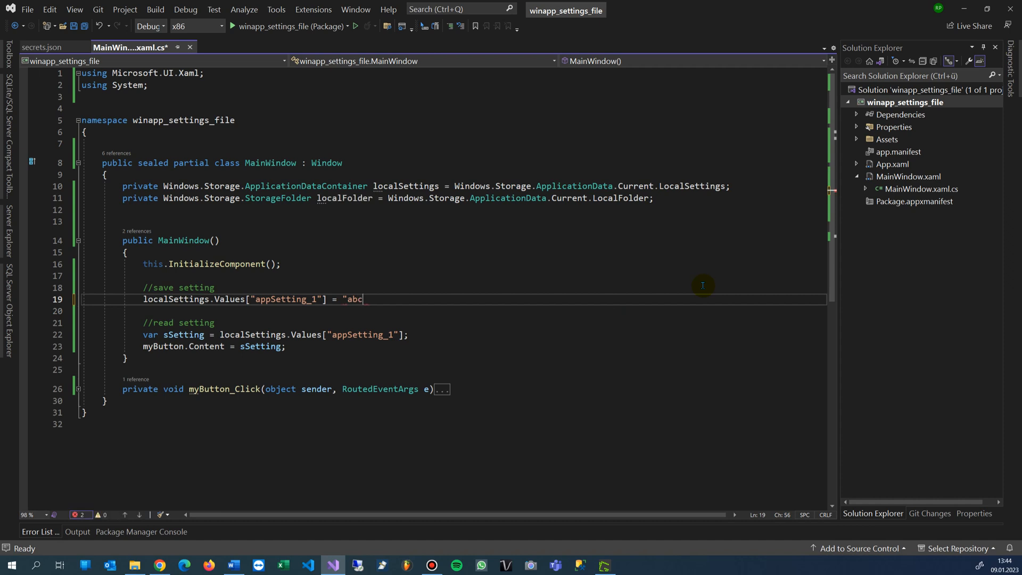
{"action": "type", "text": "\""}
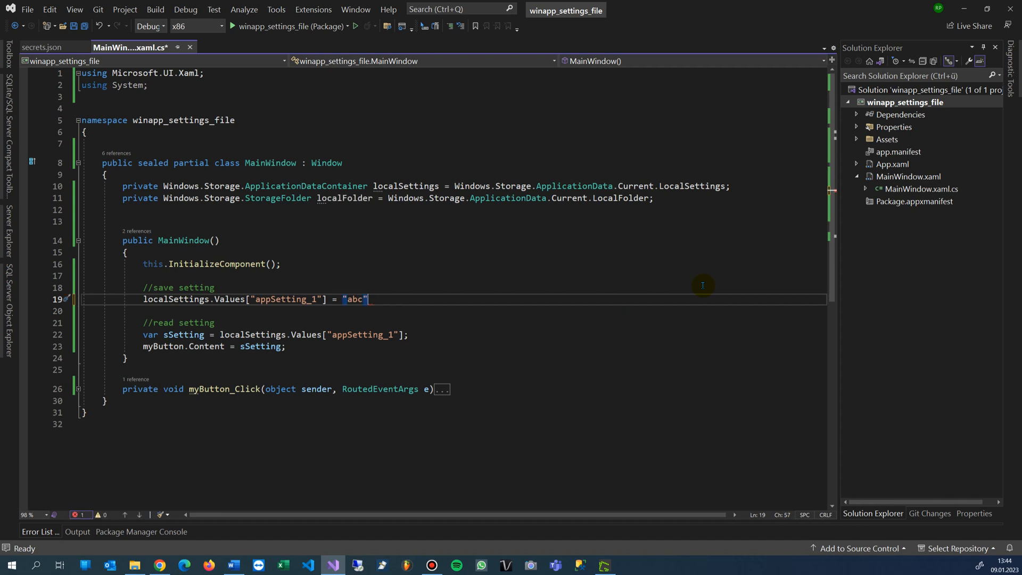
{"action": "type", "text": ";"}
{"action": "left_click", "coordinate": [453, 335]}
{"action": "type", "text": "2"}
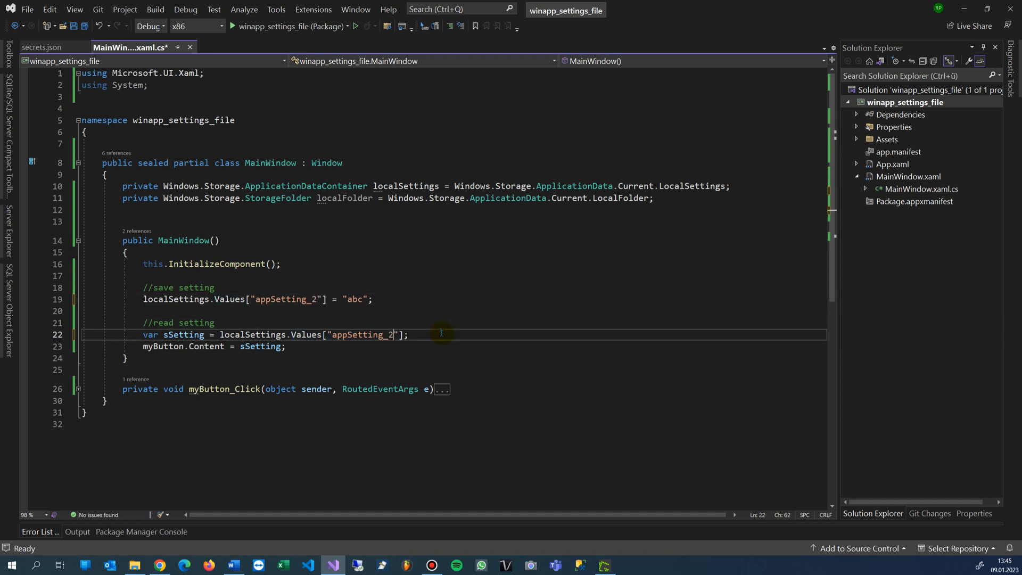
{"action": "mouse_move", "coordinate": [151, 334]}
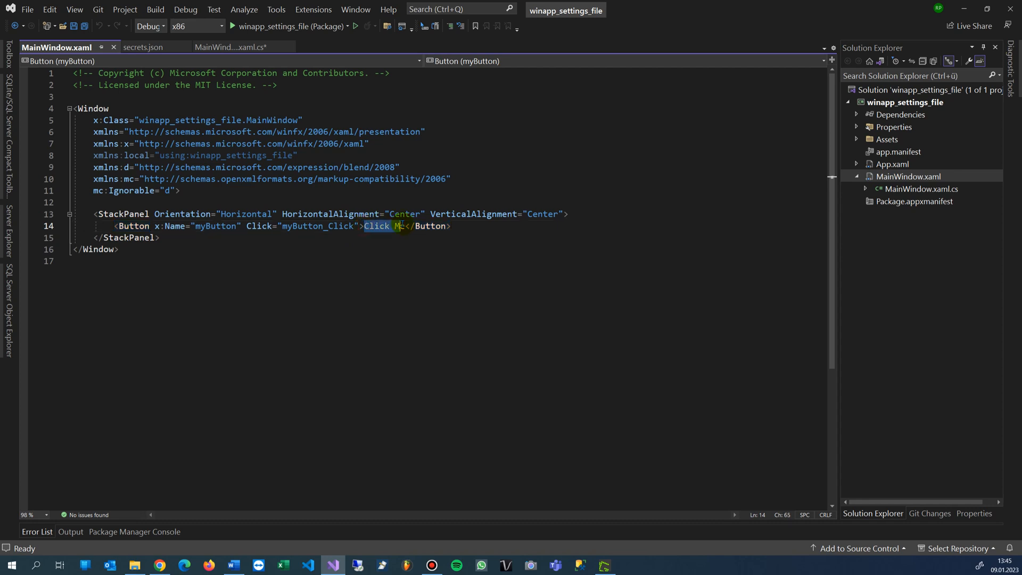
{"action": "left_click", "coordinate": [140, 47]}
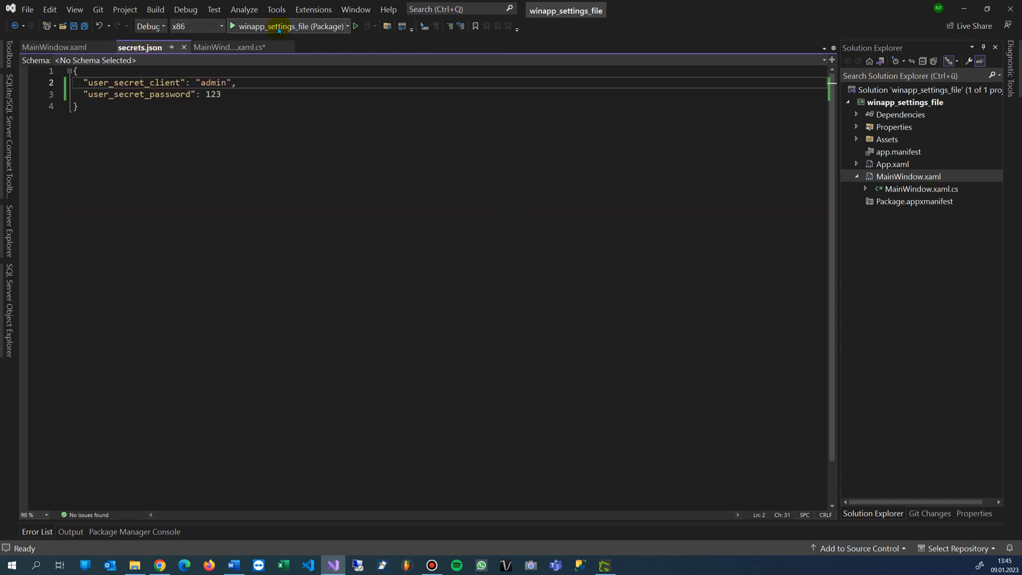
Step: Build and launch winapp_settings_file (Package) so the button displays abc
{"action": "left_click", "coordinate": [228, 47]}
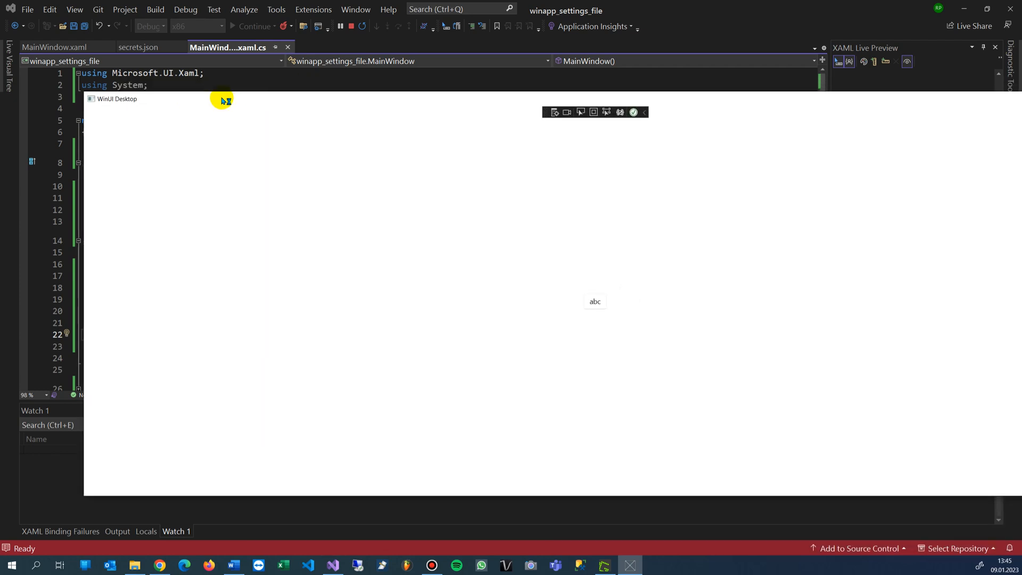
{"action": "mouse_move", "coordinate": [369, 127]}
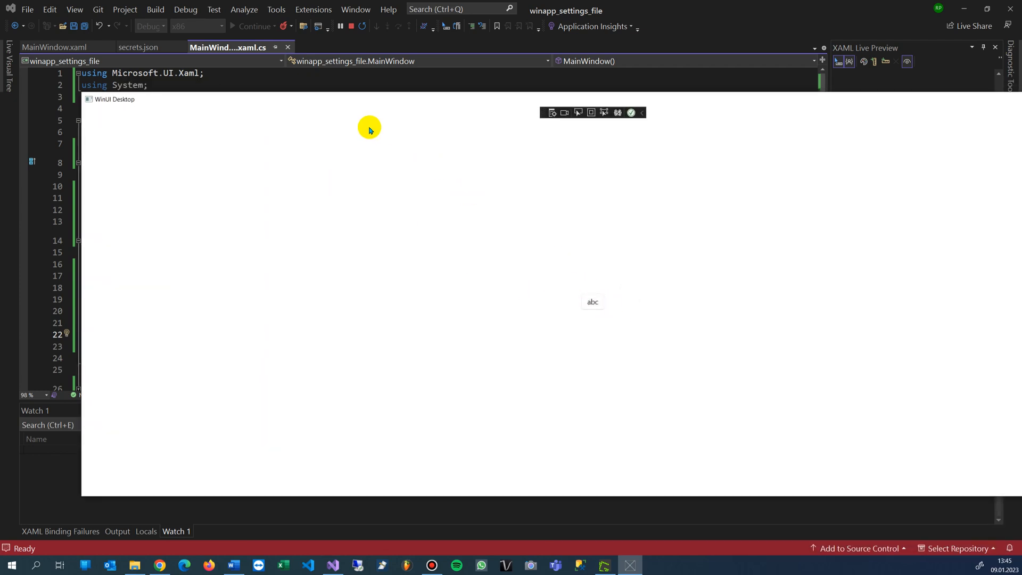